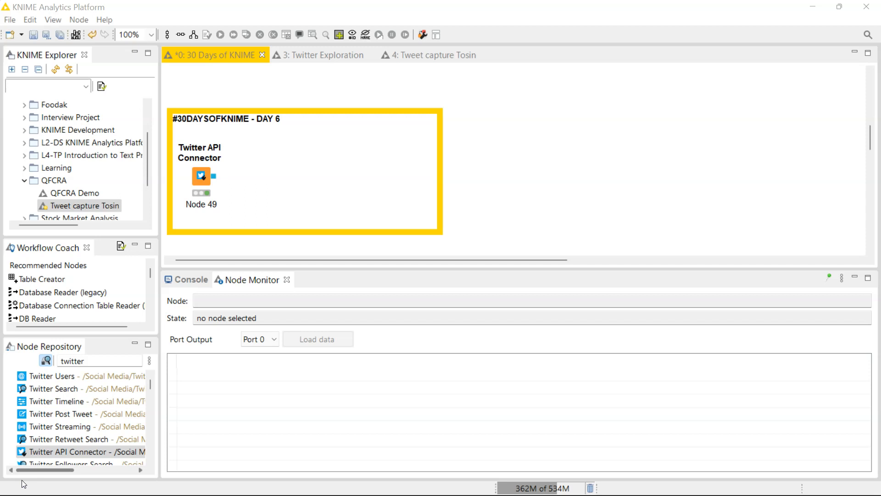
{"action": "mouse_move", "coordinate": [84, 394]}
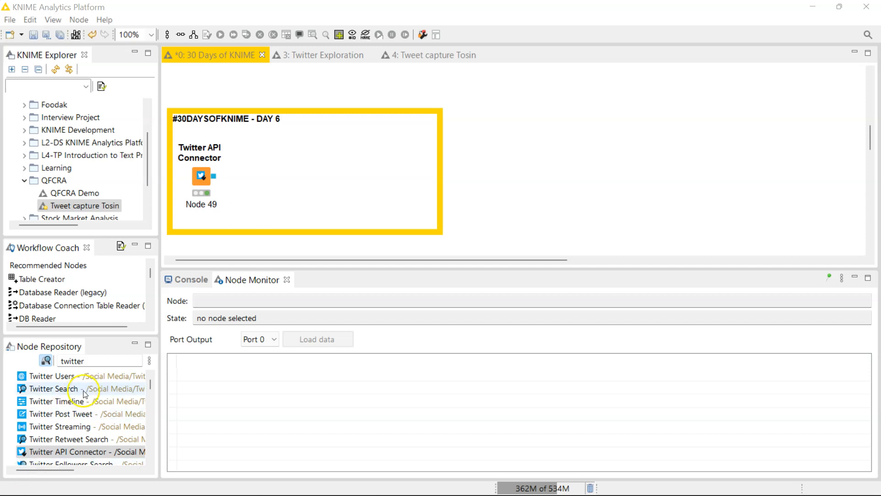
{"action": "mouse_move", "coordinate": [102, 403]}
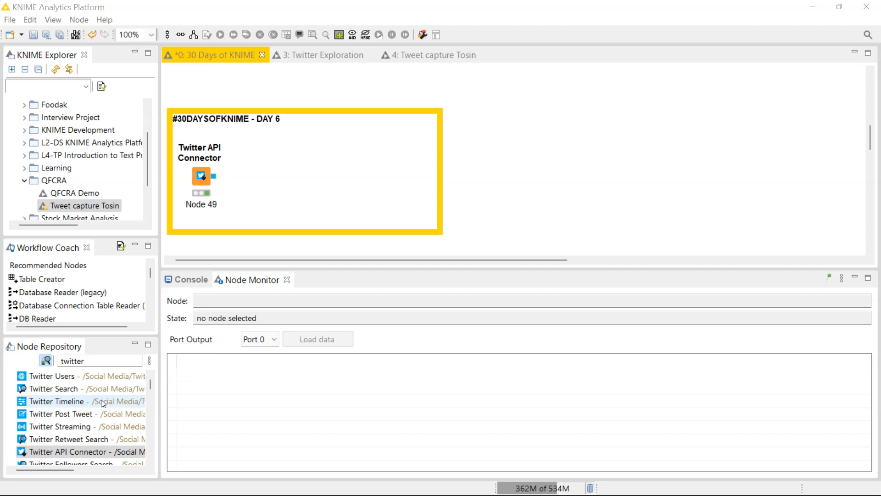
{"action": "mouse_move", "coordinate": [103, 387]}
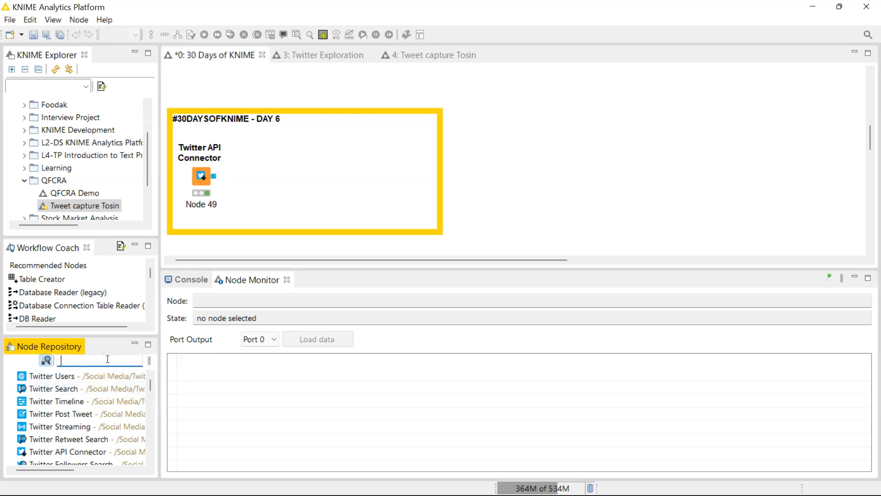
{"action": "left_click", "coordinate": [112, 360]}
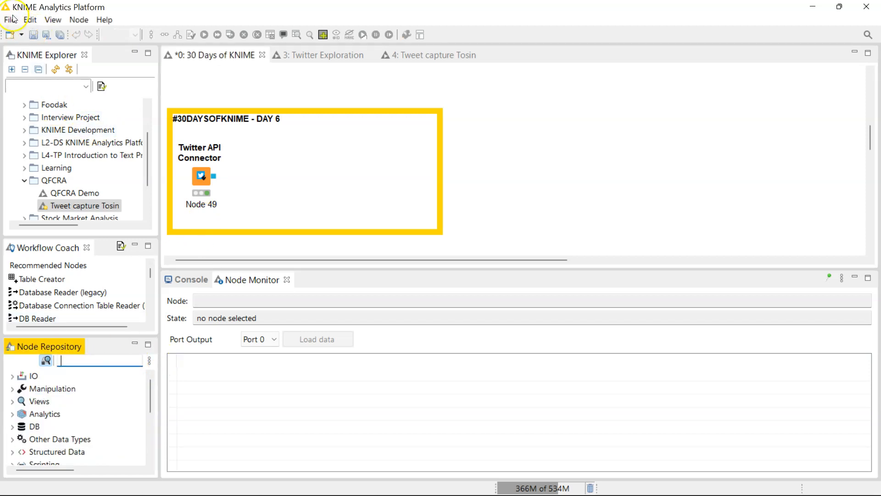
{"action": "left_click", "coordinate": [9, 19]}
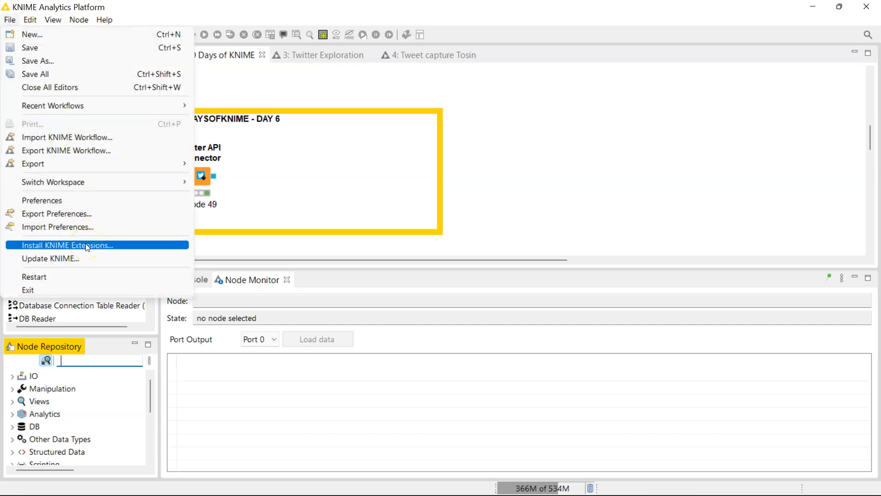
{"action": "left_click", "coordinate": [66, 246]}
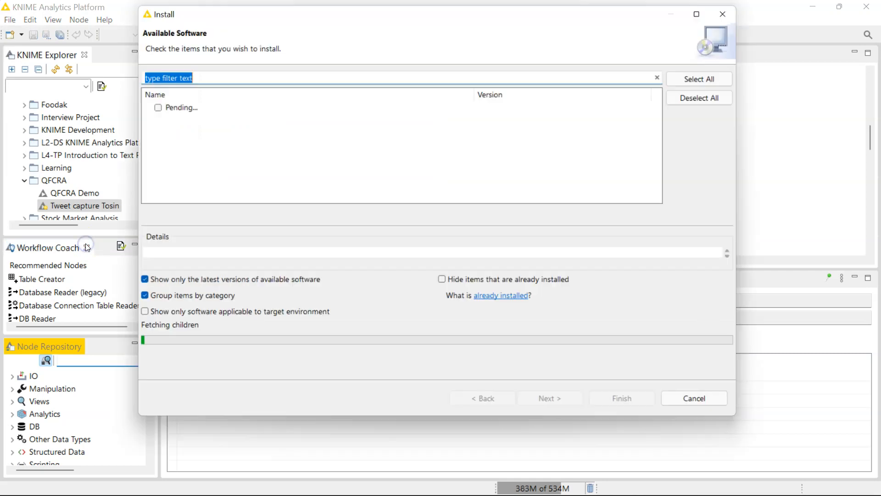
{"action": "type", "text": "twi"}
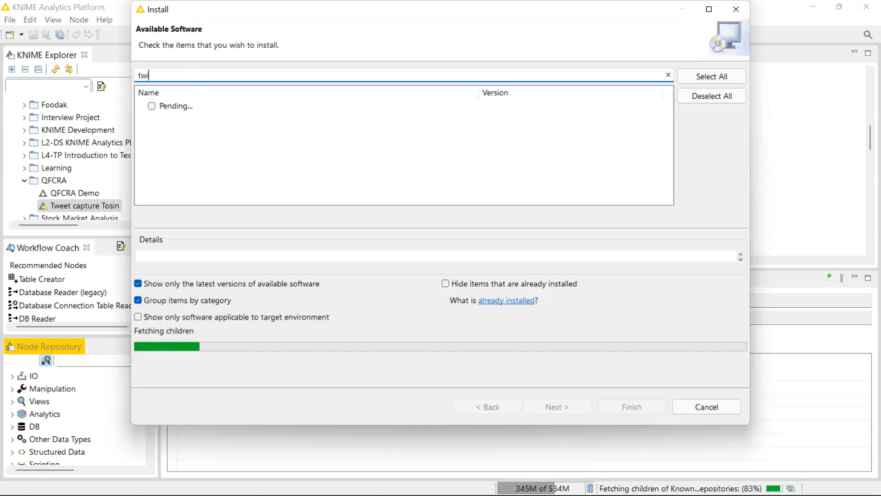
{"action": "type", "text": "tter"}
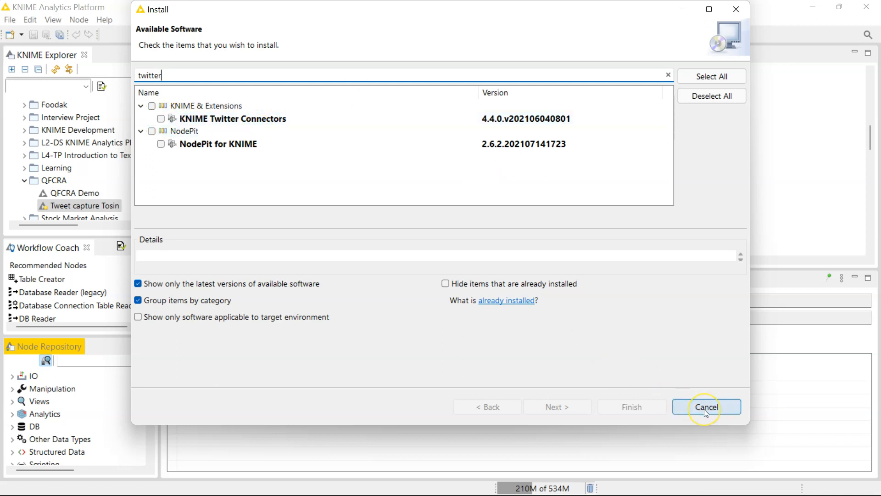
{"action": "left_click", "coordinate": [707, 406]}
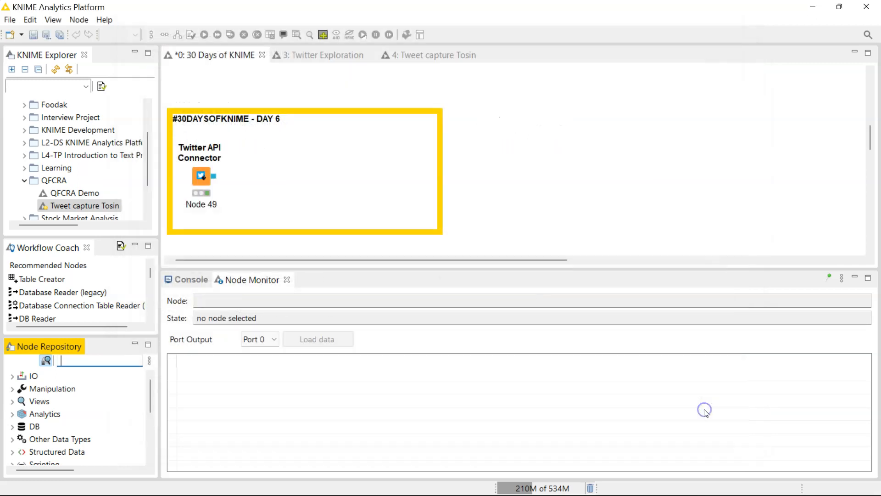
{"action": "mouse_move", "coordinate": [104, 345]}
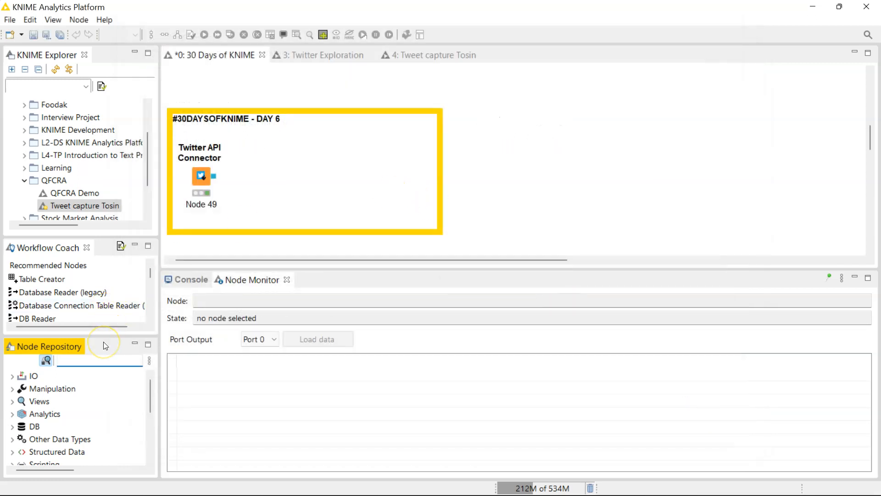
Step: Search the Node Repository for 'twitter' and select the Twitter API Connector node
{"action": "type", "text": "twit"}
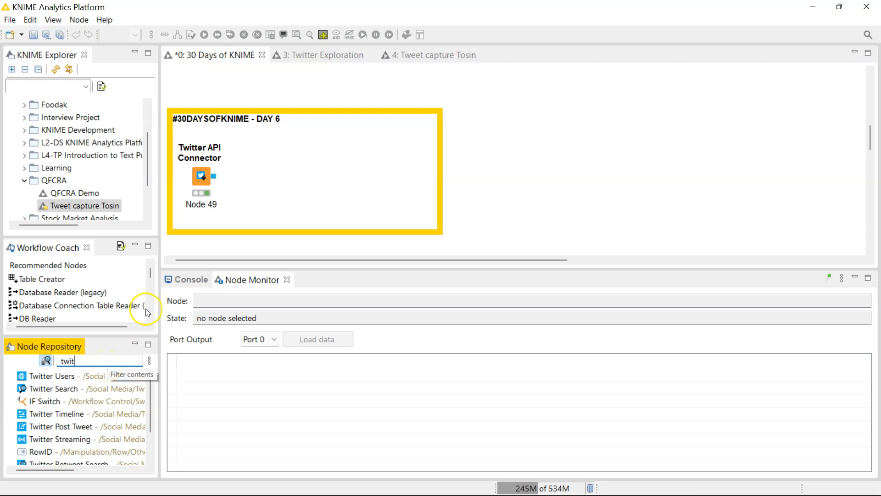
{"action": "mouse_move", "coordinate": [204, 178]}
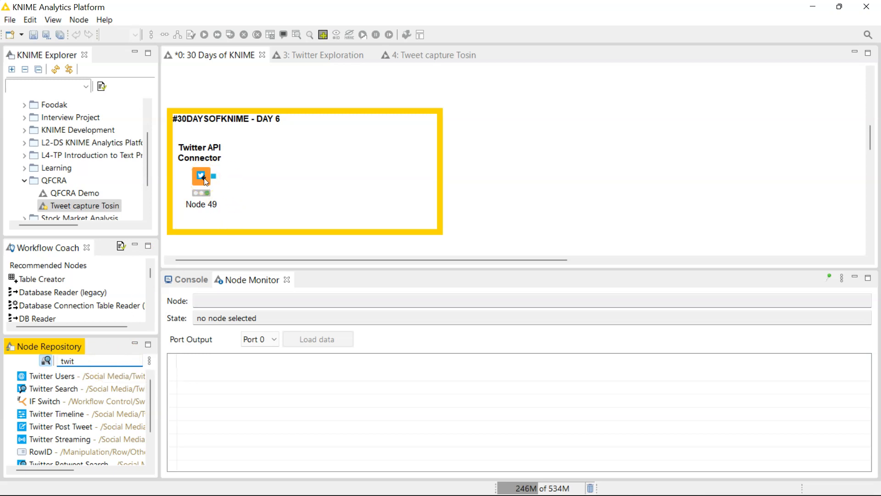
{"action": "left_click", "coordinate": [85, 360]}
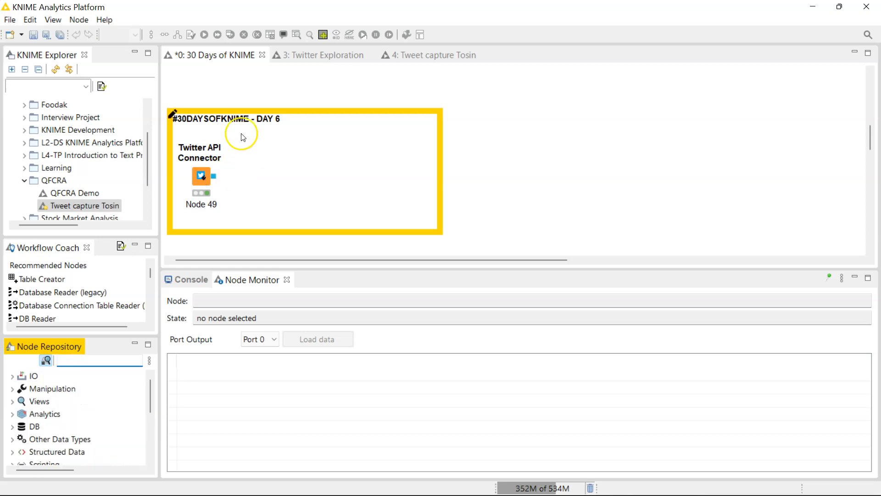
{"action": "mouse_move", "coordinate": [204, 145]}
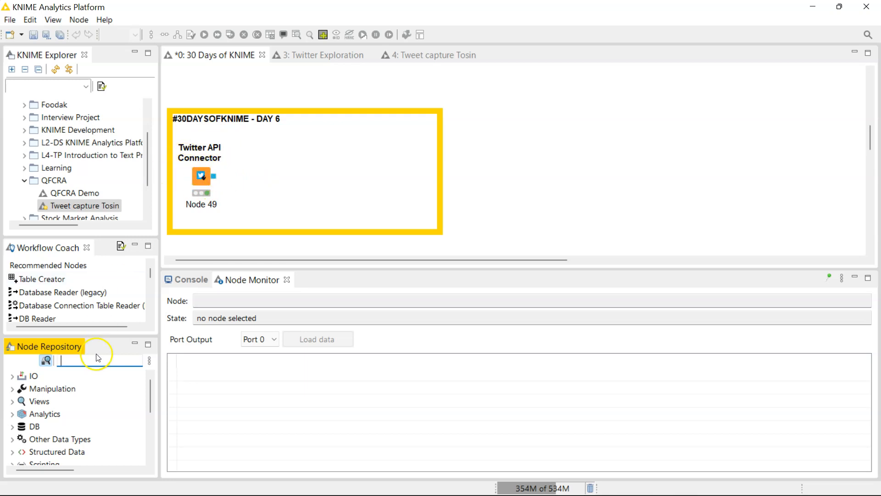
{"action": "type", "text": "twitter s"}
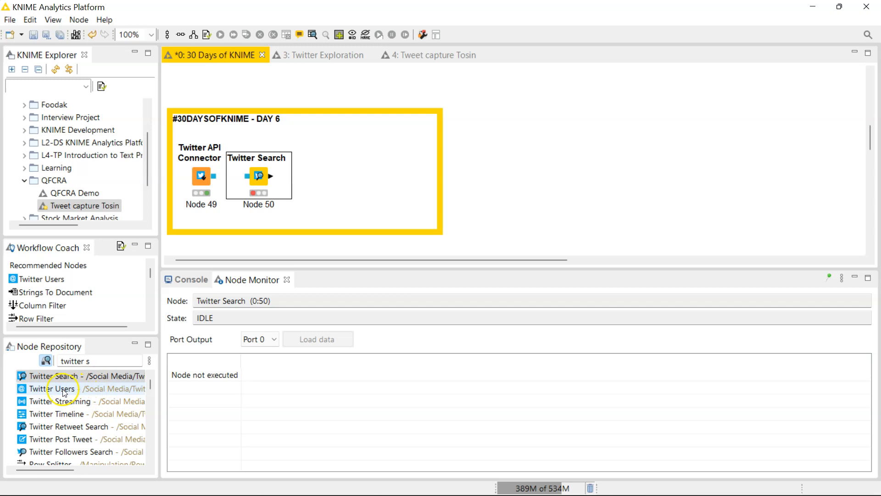
Step: Place a Twitter Search node wired to the connector and bring up its configuration dialog
{"action": "scroll", "scroll_direction": "down", "scroll_amount": 3}
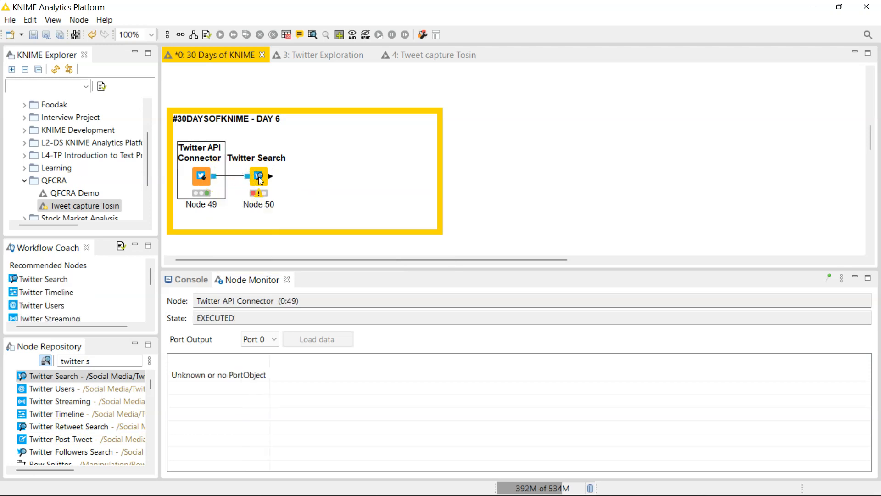
{"action": "left_click", "coordinate": [259, 176]}
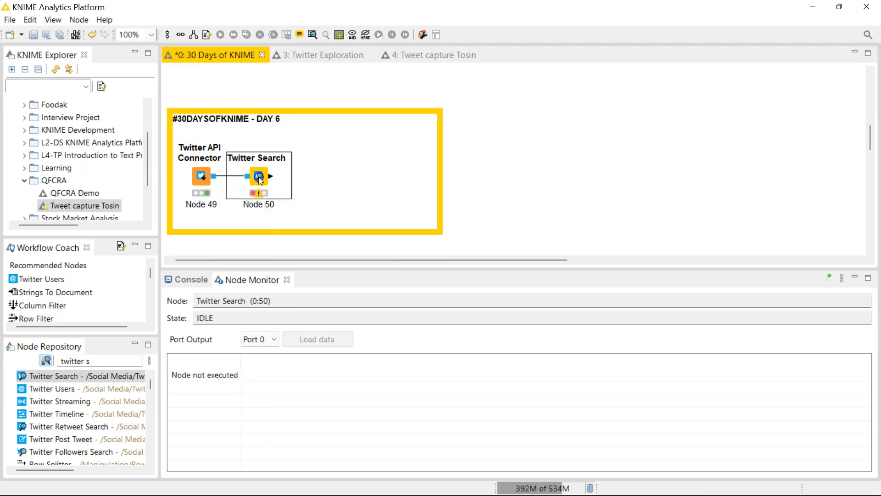
{"action": "double_click", "coordinate": [258, 175]}
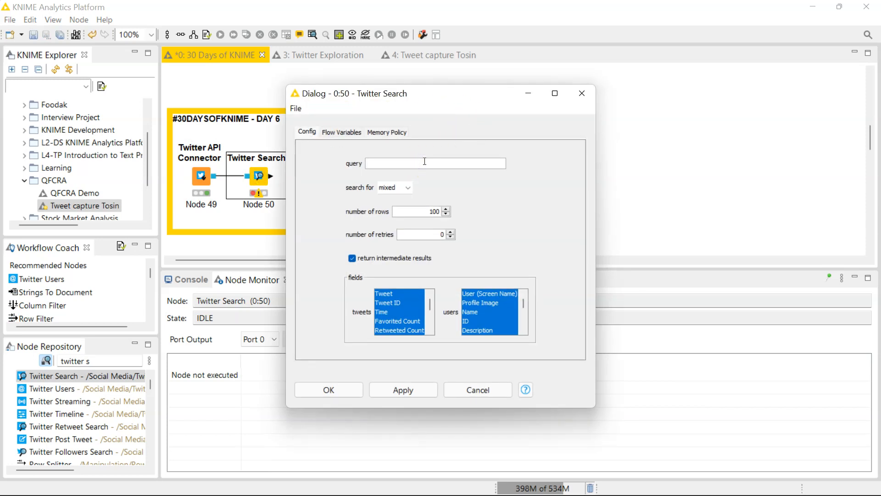
Step: Set the search to recent tweets with the query MSFT
{"action": "left_click", "coordinate": [409, 187]}
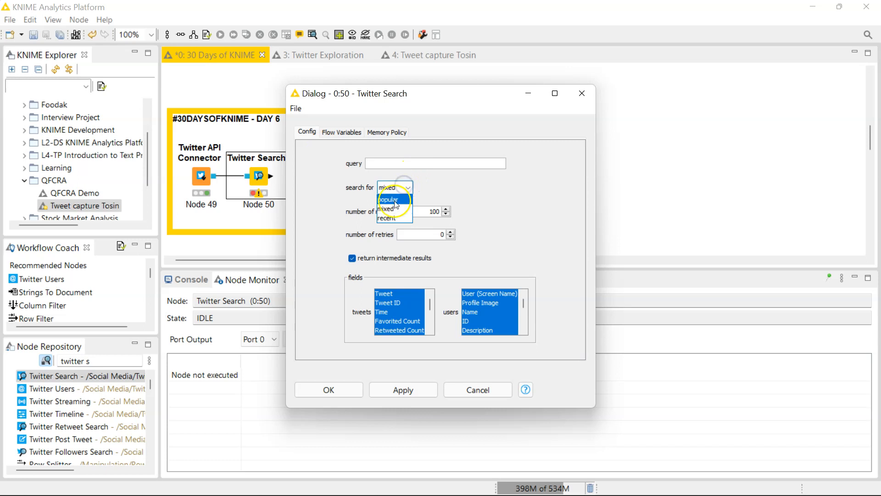
{"action": "mouse_move", "coordinate": [386, 209]}
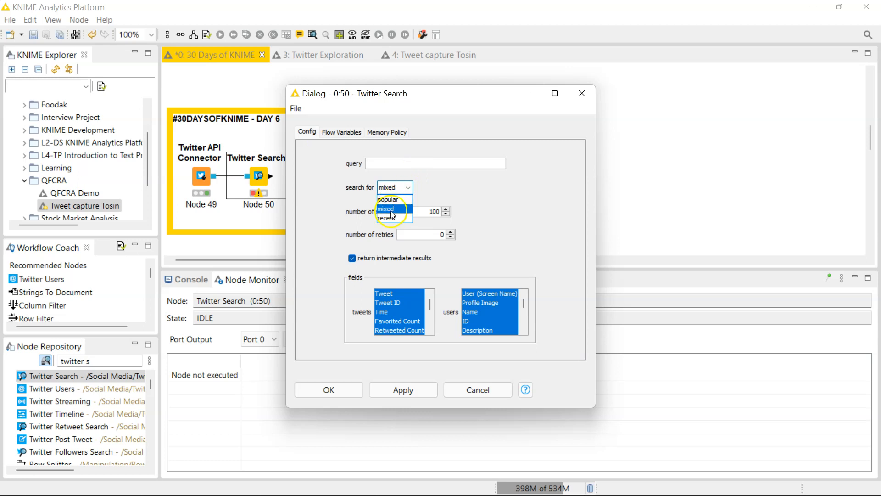
{"action": "left_click", "coordinate": [388, 218]}
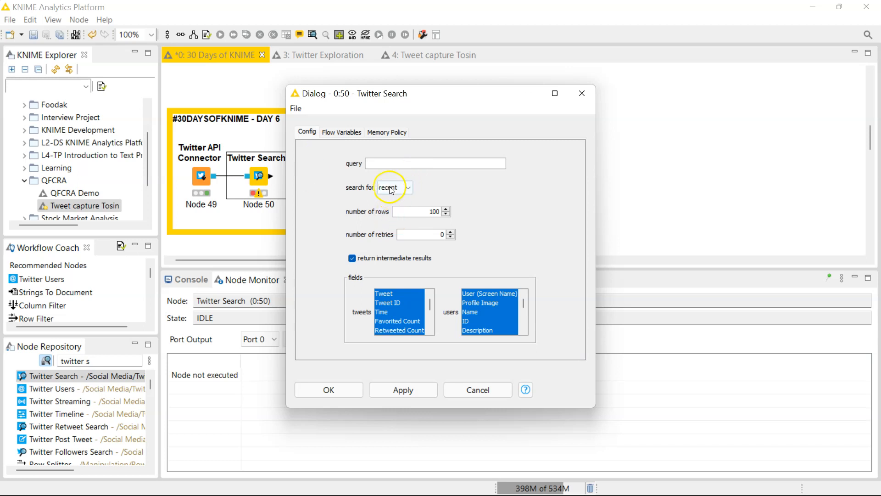
{"action": "left_click", "coordinate": [436, 163]}
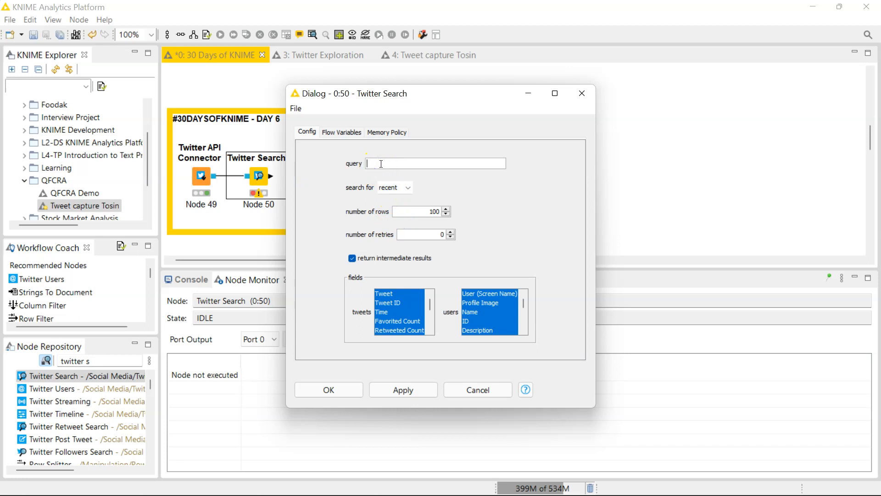
{"action": "type", "text": "MSFT"}
{"action": "left_click", "coordinate": [419, 211]}
{"action": "type", "text": "0"}
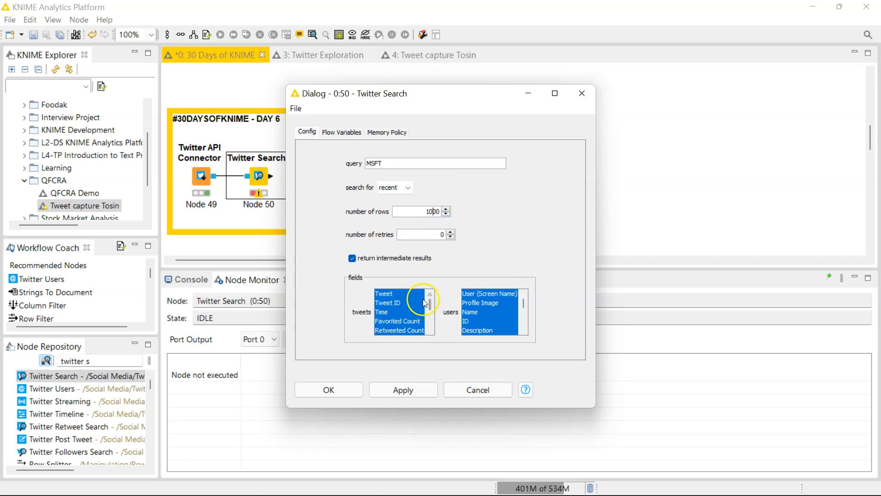
{"action": "mouse_move", "coordinate": [413, 291]}
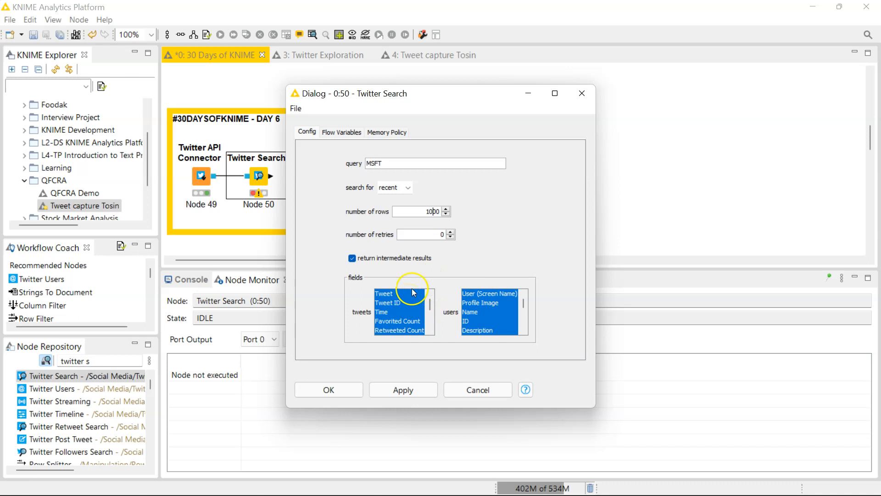
{"action": "mouse_move", "coordinate": [430, 234]}
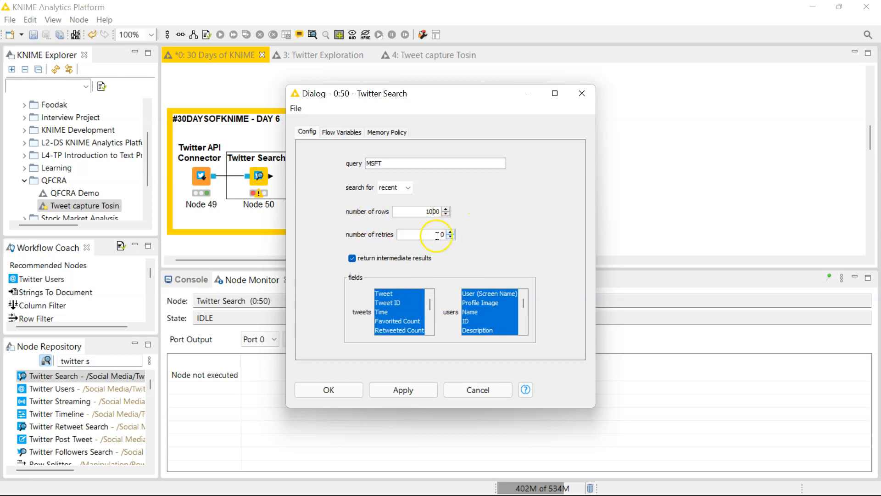
{"action": "mouse_move", "coordinate": [458, 229]}
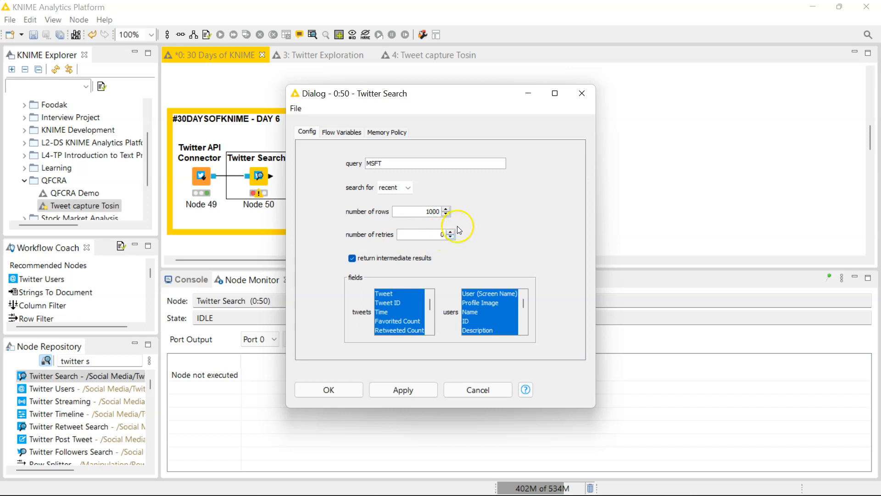
{"action": "mouse_move", "coordinate": [387, 302]}
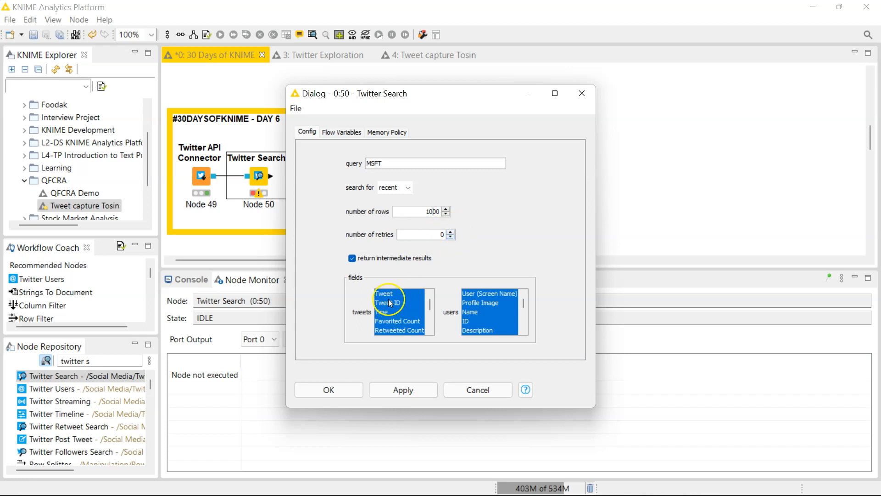
{"action": "mouse_move", "coordinate": [486, 321]}
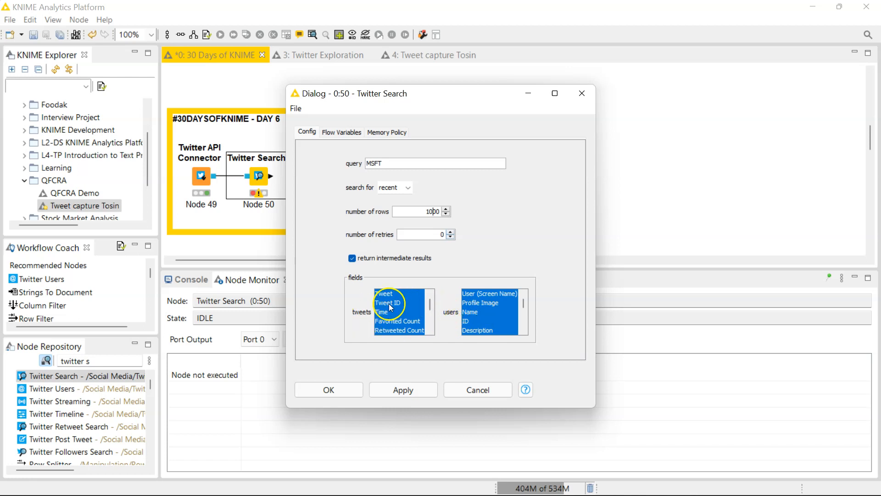
Step: Keep only the Tweet field plus user ID, Description and Language, and confirm with OK
{"action": "left_click", "coordinate": [385, 293]}
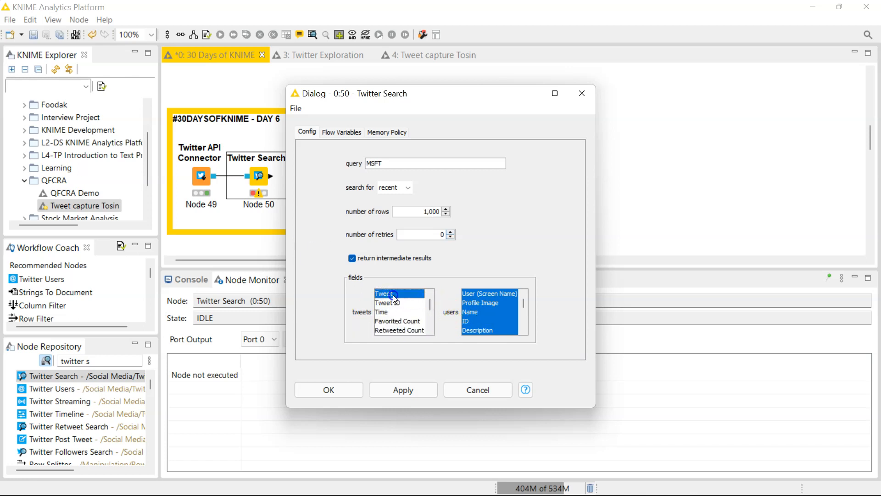
{"action": "scroll", "scroll_direction": "down", "scroll_amount": 3}
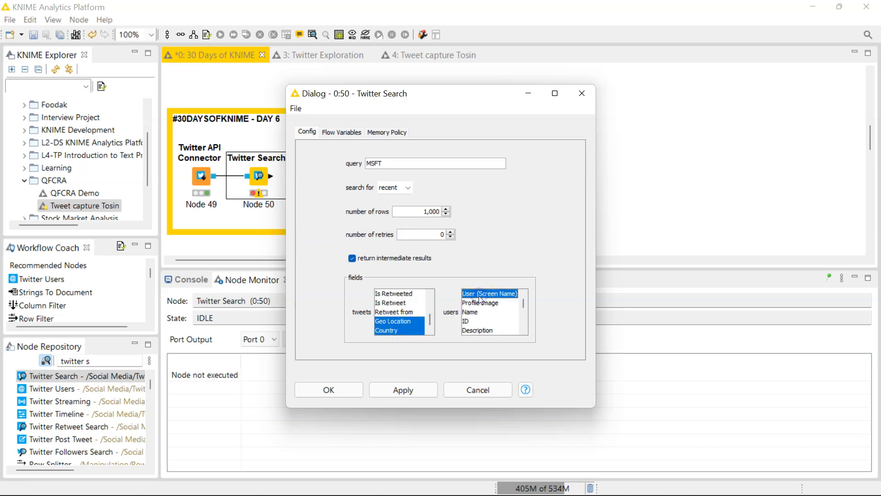
{"action": "left_click", "coordinate": [466, 321]}
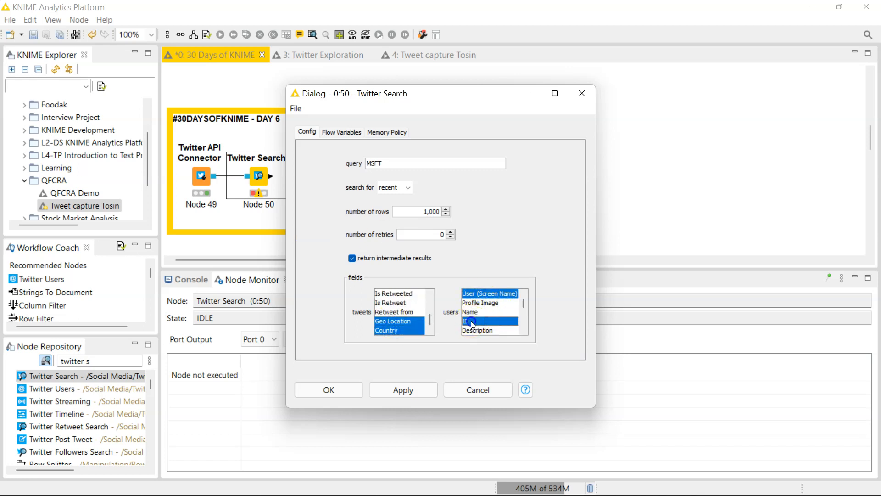
{"action": "left_click", "coordinate": [478, 330]}
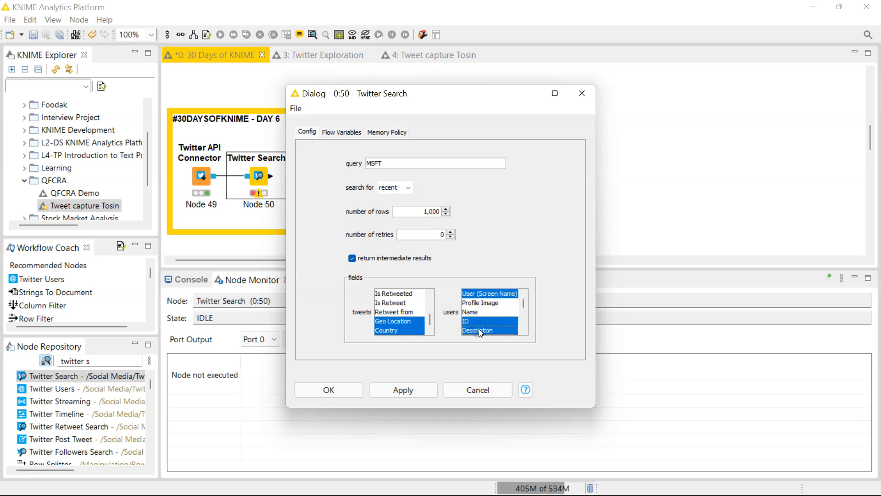
{"action": "scroll", "scroll_direction": "down", "scroll_amount": 3}
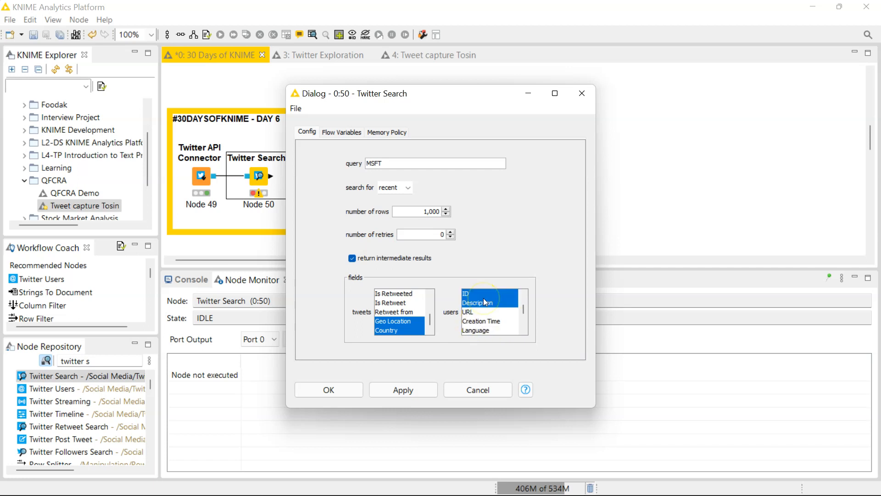
{"action": "left_click", "coordinate": [480, 330]}
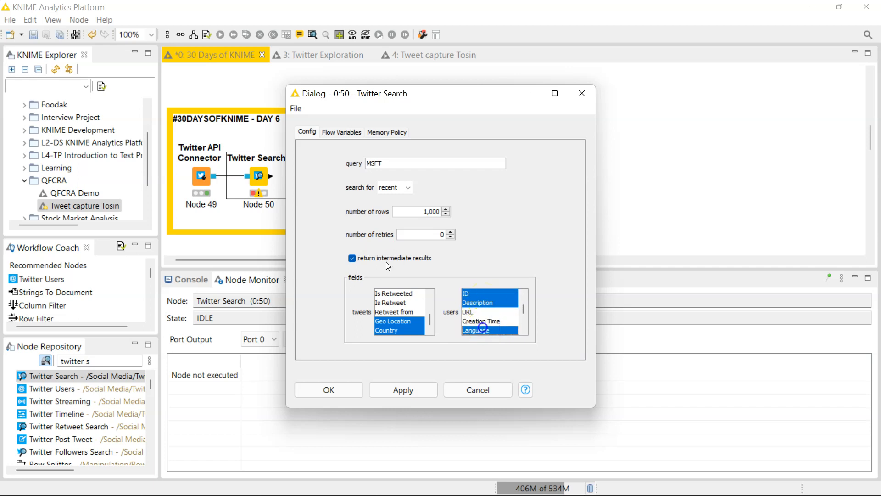
{"action": "scroll", "scroll_direction": "down", "scroll_amount": 3}
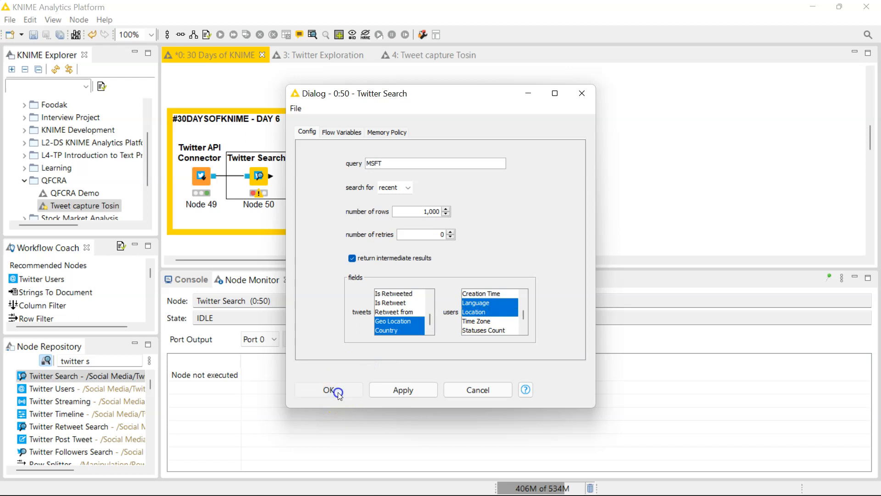
{"action": "left_click", "coordinate": [328, 389]}
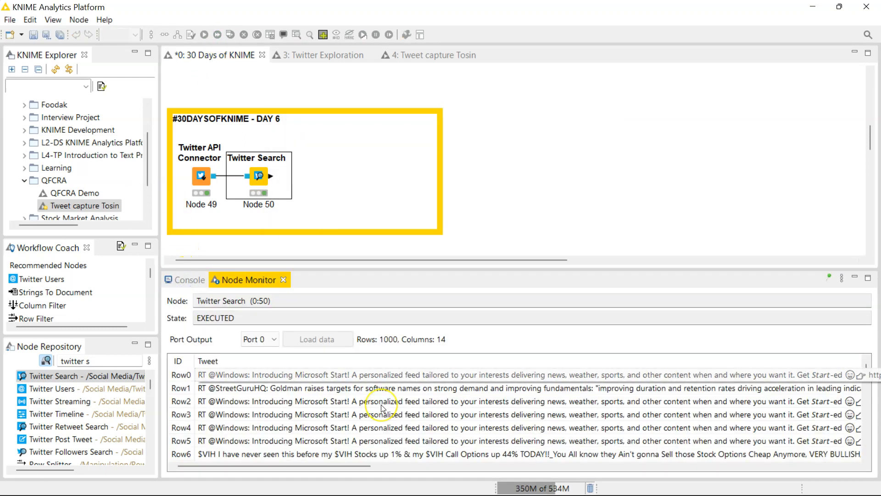
Step: Scroll through the Node Monitor output table of MSFT tweet texts
{"action": "scroll", "scroll_direction": "down", "scroll_amount": 3}
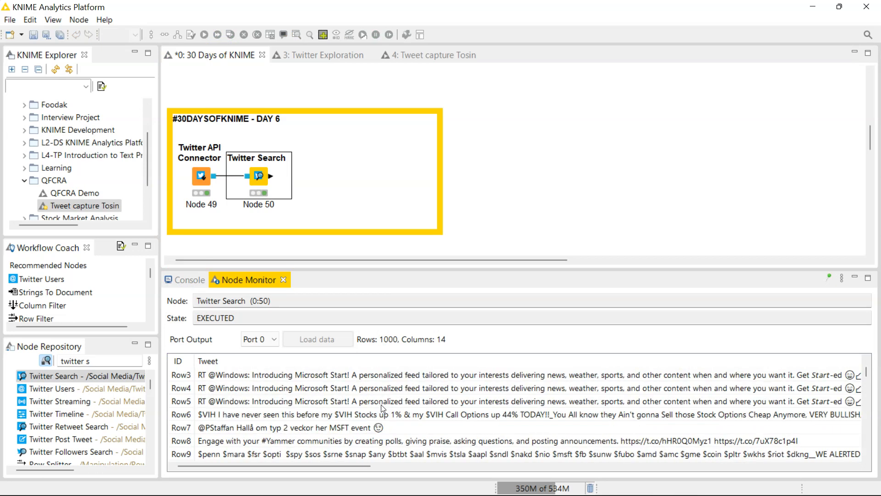
{"action": "scroll", "scroll_direction": "up", "scroll_amount": 3}
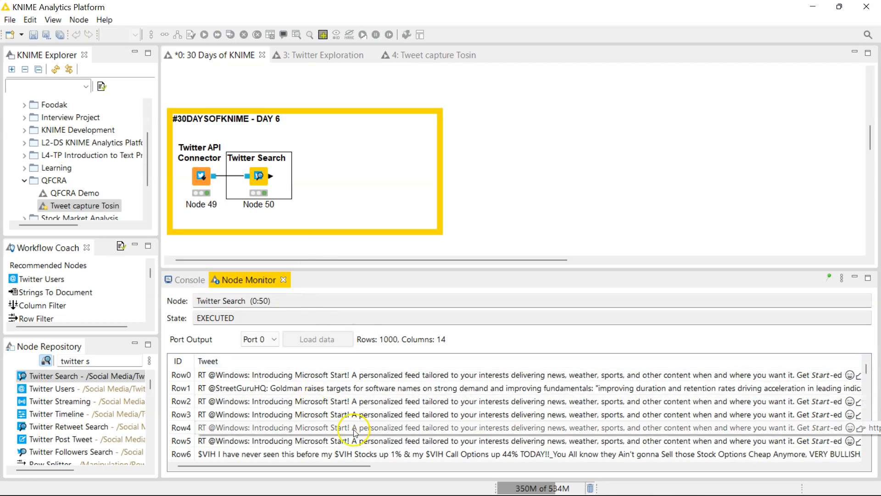
{"action": "mouse_move", "coordinate": [319, 414]}
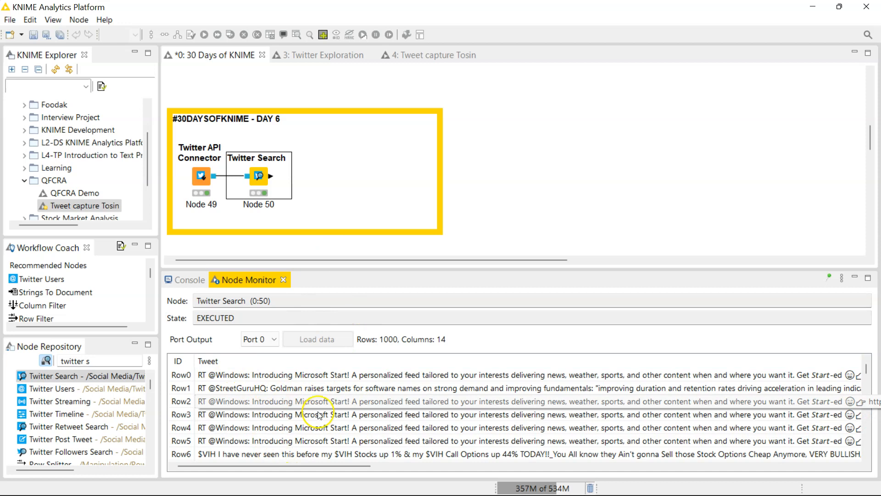
{"action": "mouse_move", "coordinate": [306, 195]}
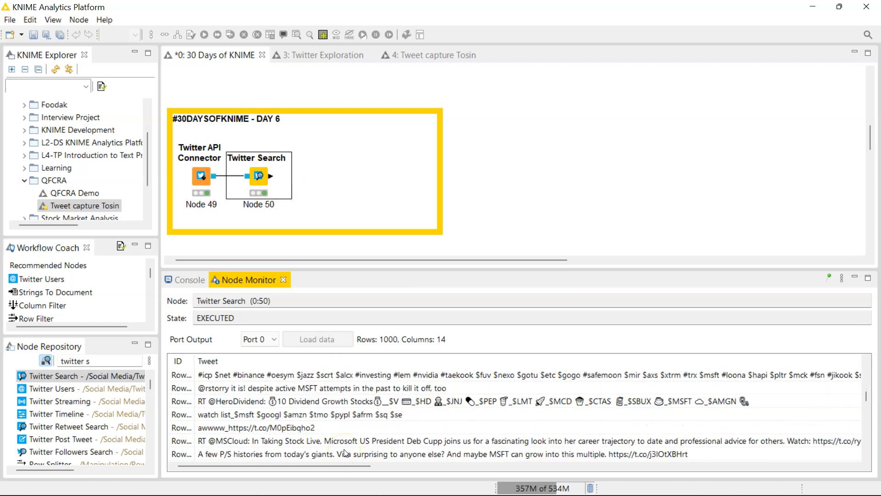
{"action": "mouse_move", "coordinate": [477, 416]}
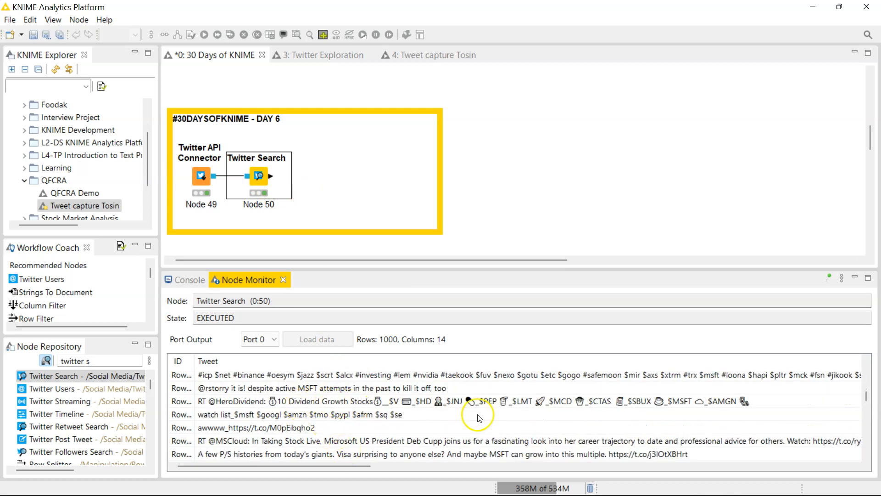
{"action": "mouse_move", "coordinate": [686, 404]}
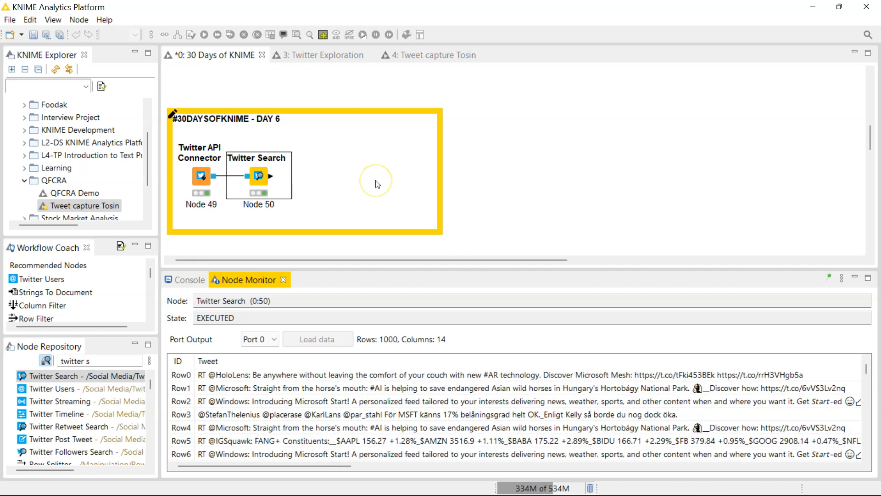
{"action": "mouse_move", "coordinate": [376, 183]}
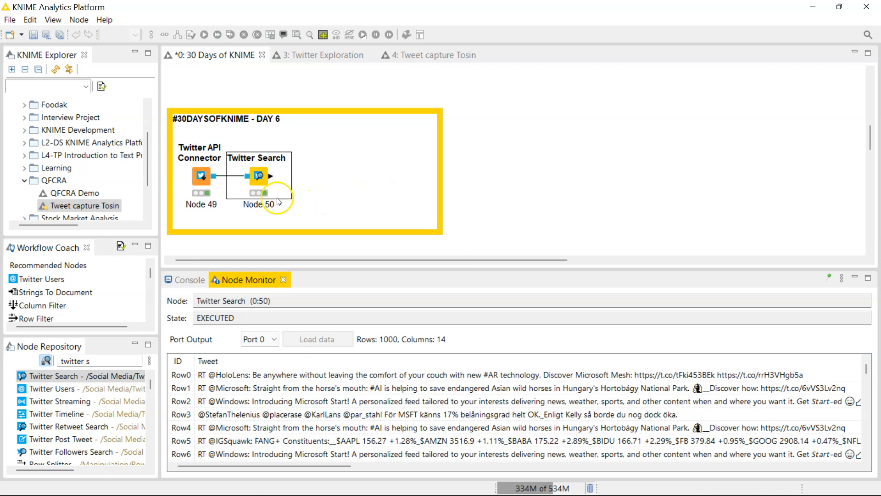
{"action": "double_click", "coordinate": [259, 177]}
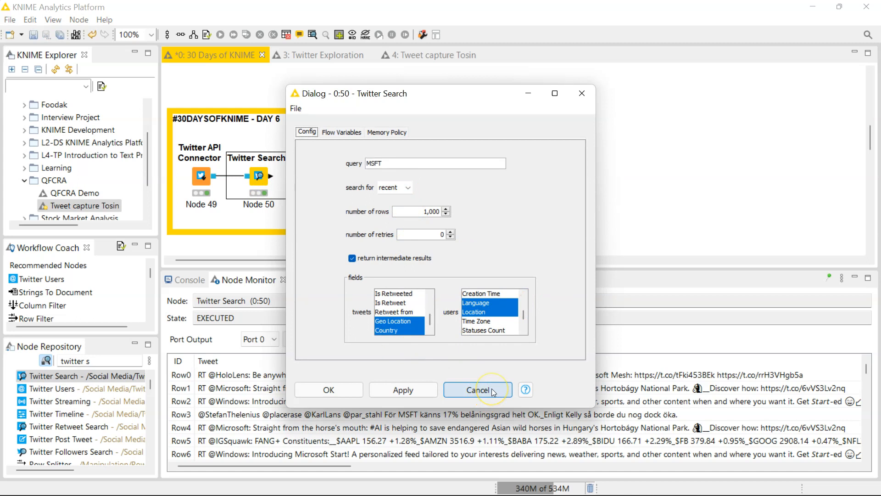
{"action": "left_click", "coordinate": [477, 389]}
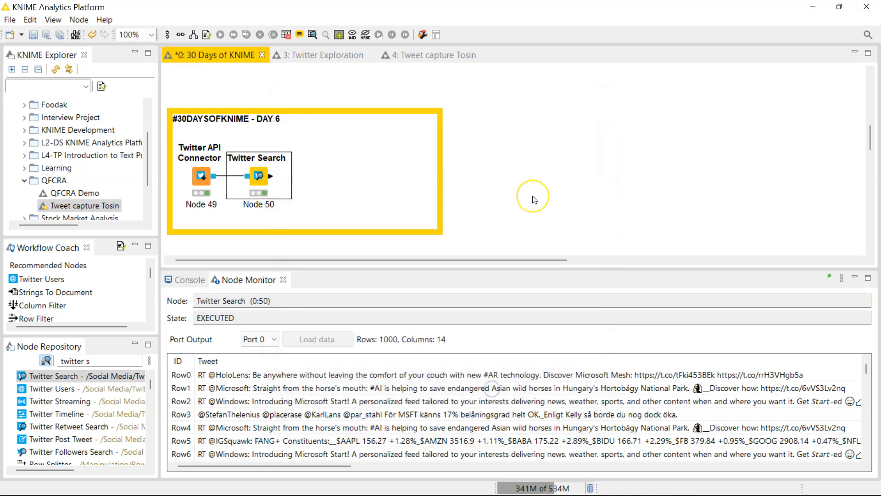
{"action": "mouse_move", "coordinate": [533, 197]}
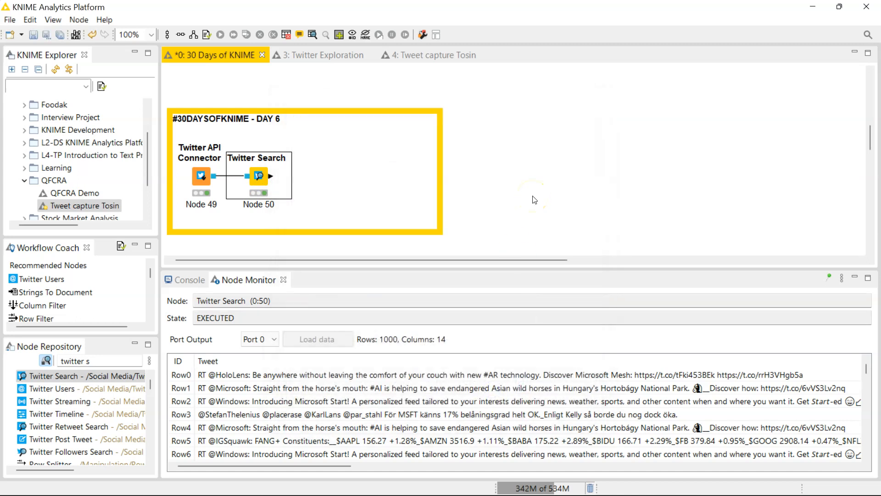